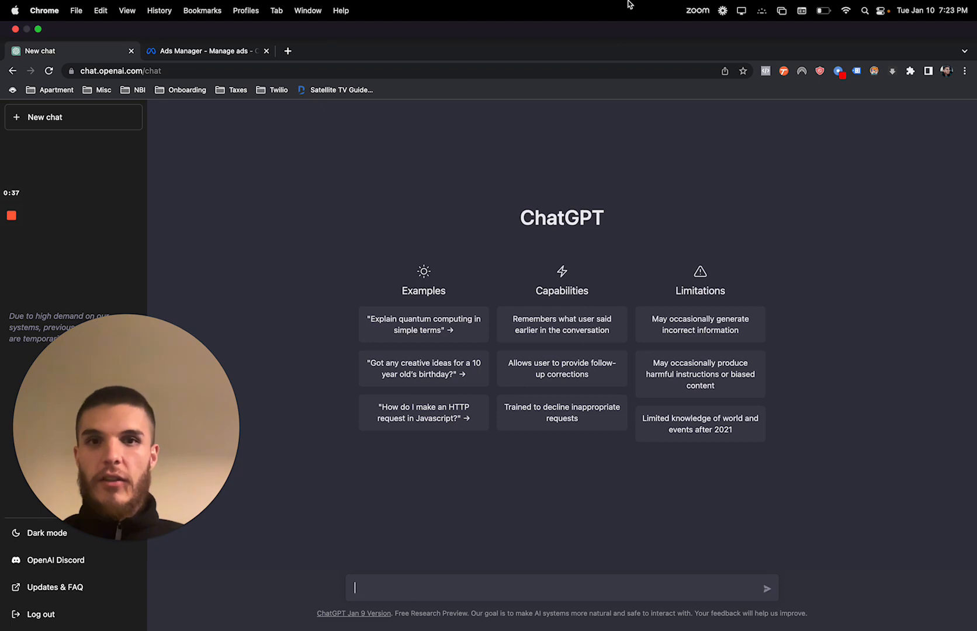
# Send ChatGPT the question 'what is chat gpt'.
pyautogui.write('what is chat gpt')
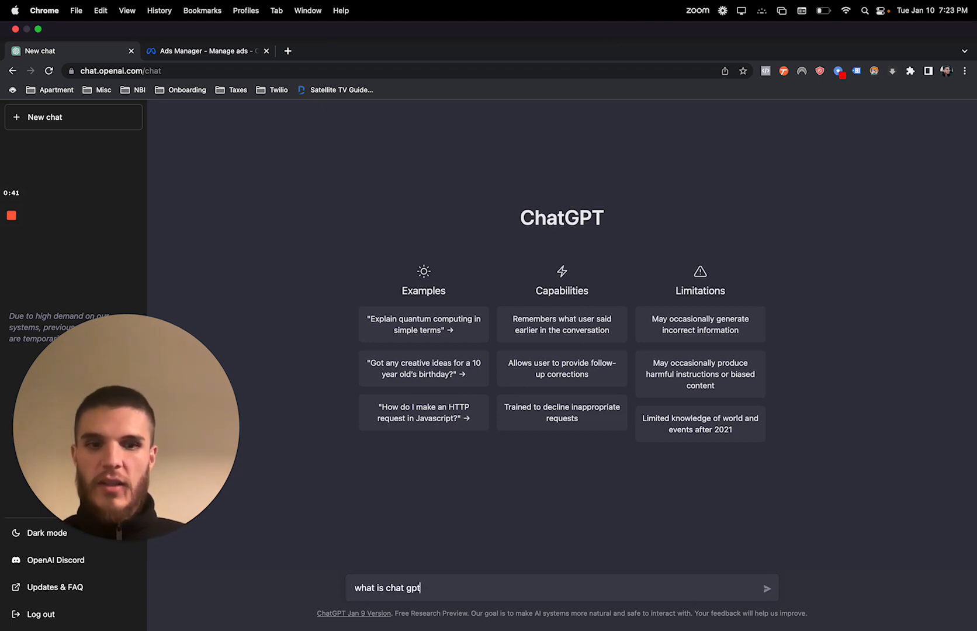
pyautogui.click(769, 588)
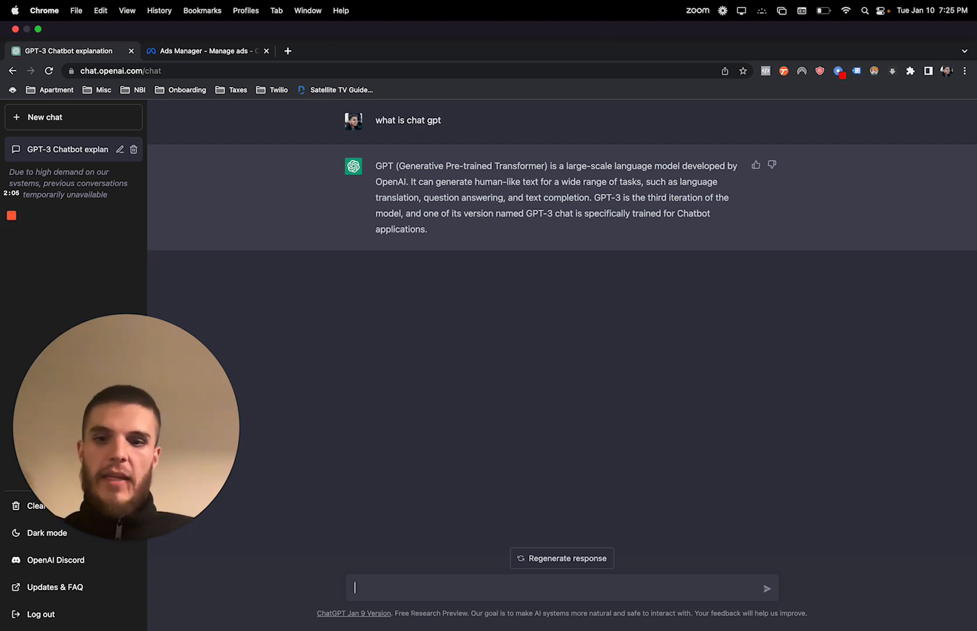
# Request a Facebook ad targeted to homeowners facing foreclosure, then select the generated ad text.
pyautogui.write('Wri')
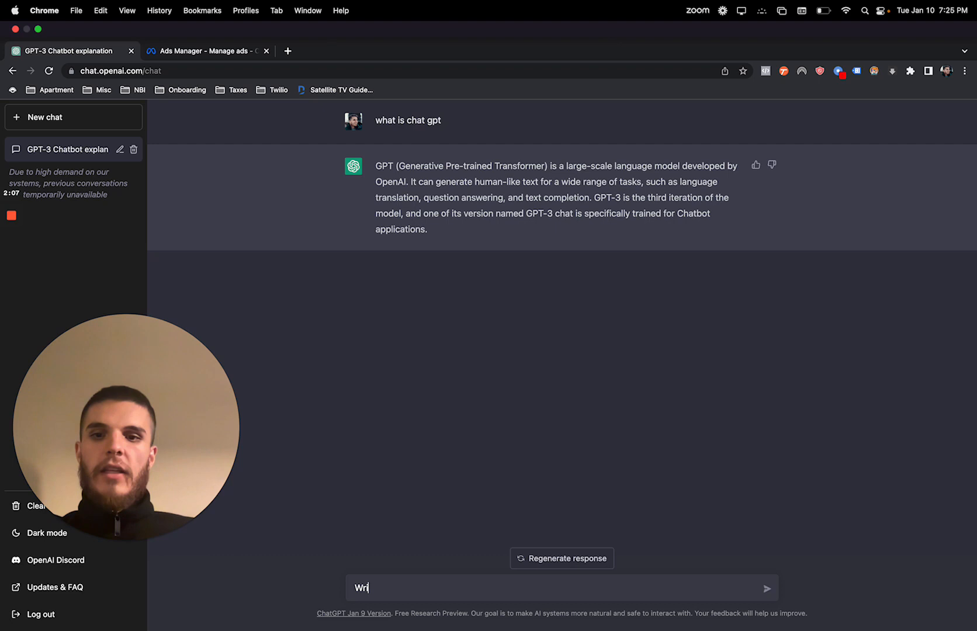
pyautogui.write('Write a facebook ad targeted to homeowner')
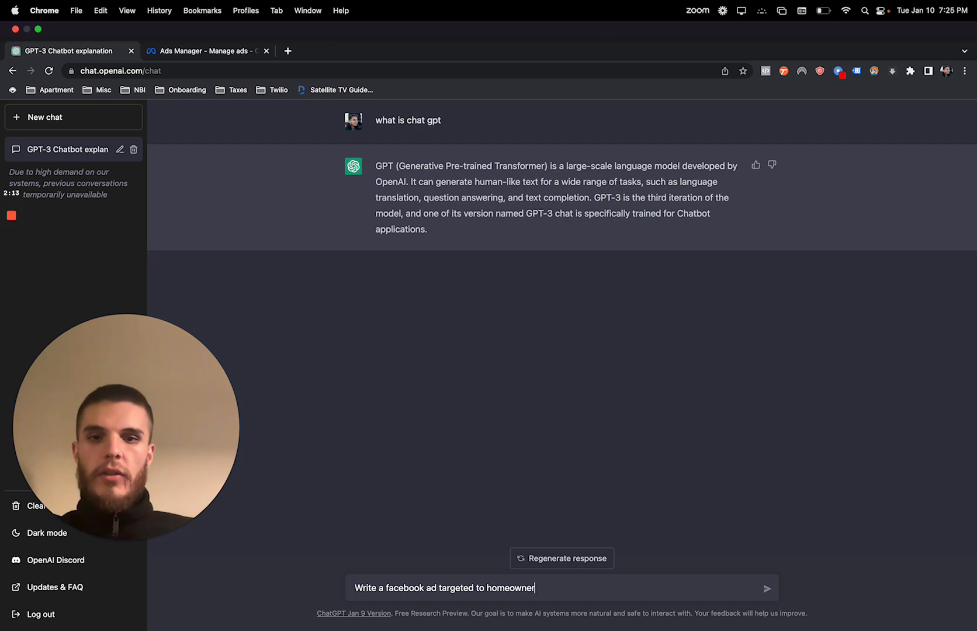
pyautogui.write('s who are facing')
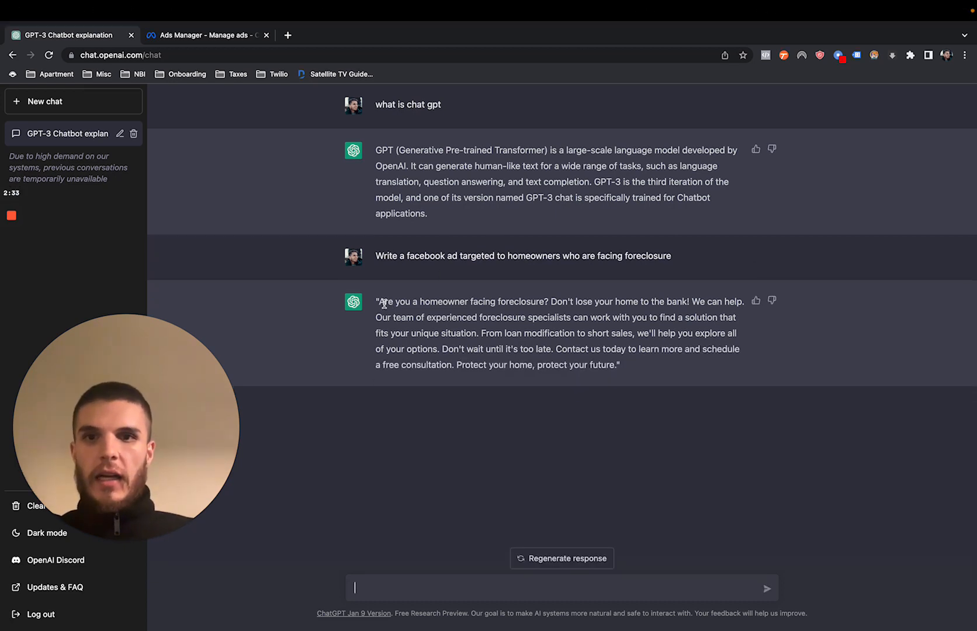
pyautogui.moveTo(376, 310); pyautogui.dragTo(619, 365)
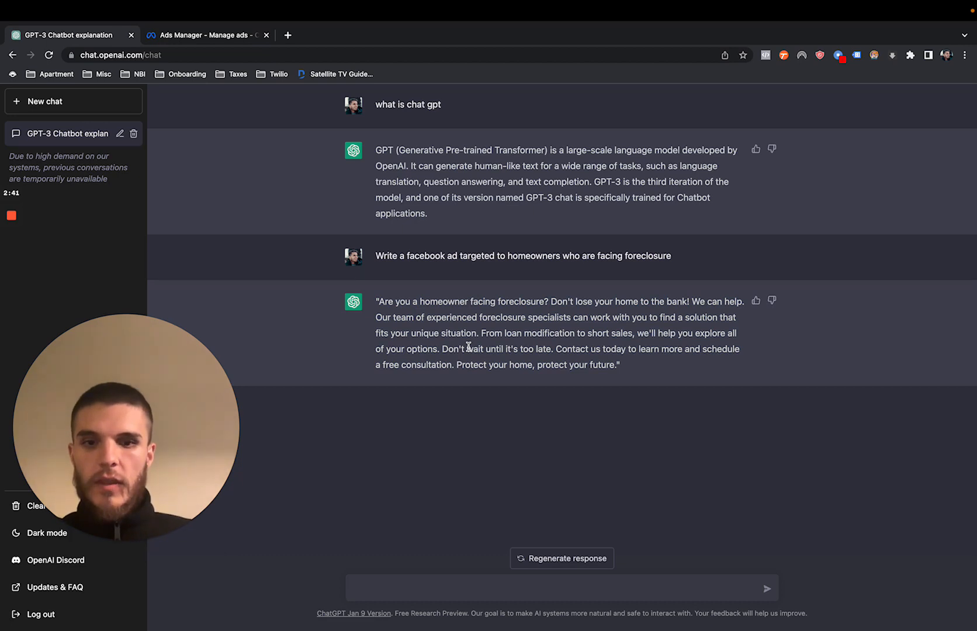
# Ask for a more comprehensive ad giving 3 reasons to sell to an investor.
pyautogui.write('I like this,')
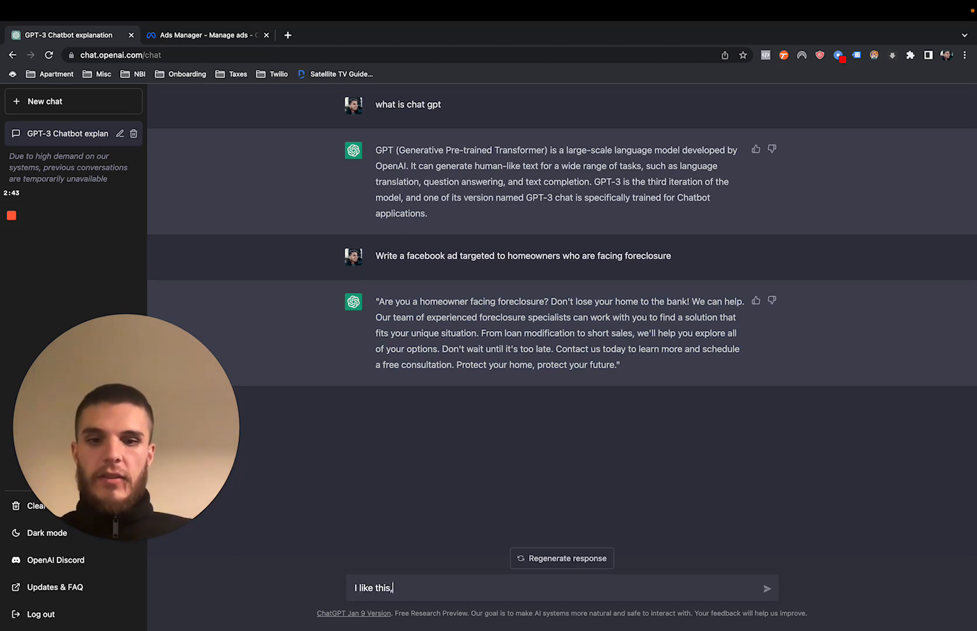
pyautogui.write('please make i')
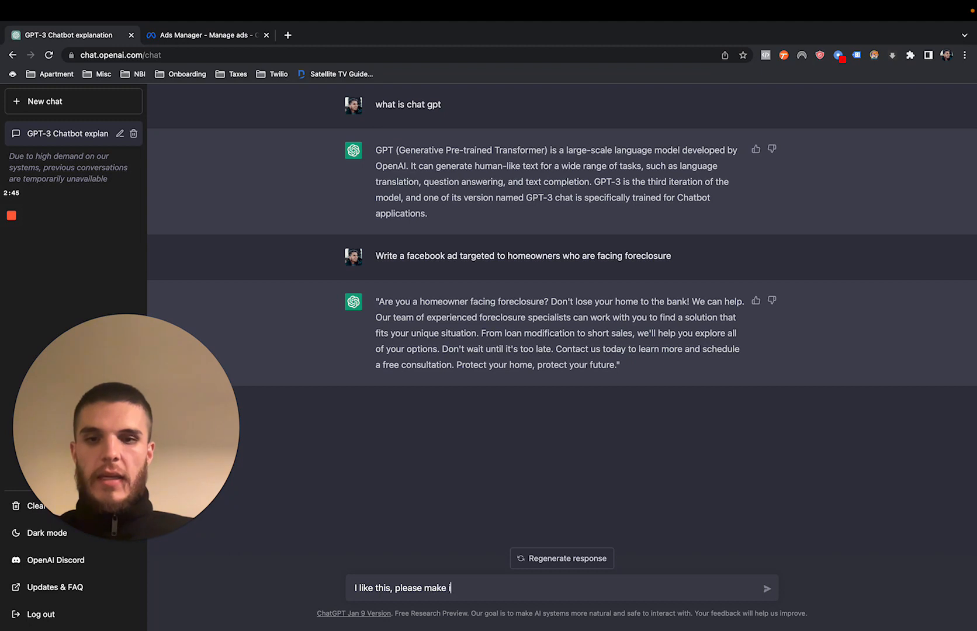
pyautogui.write('t more comprehensive, and')
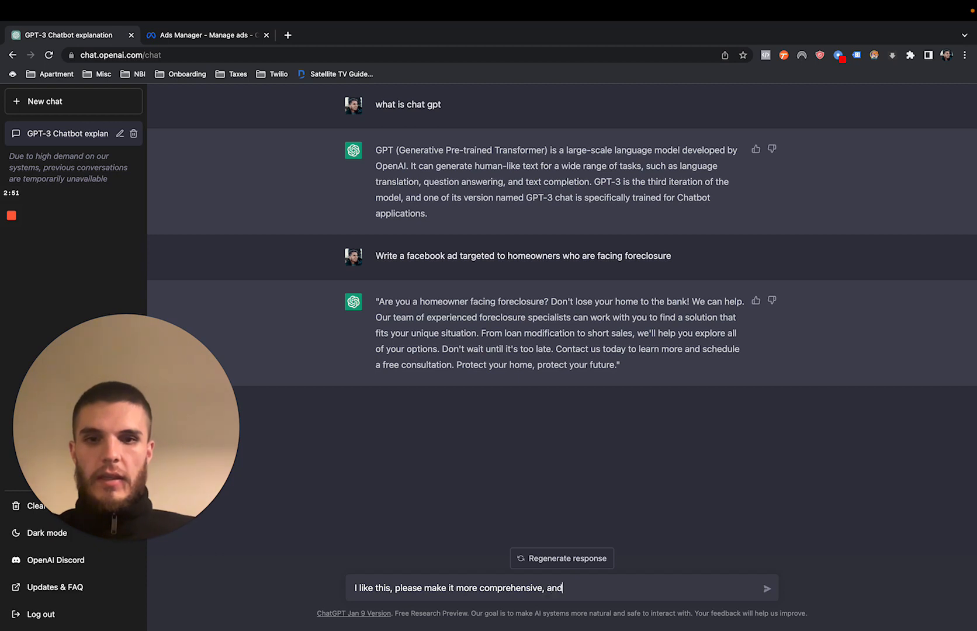
pyautogui.write('provide 3 reasons to sell to an')
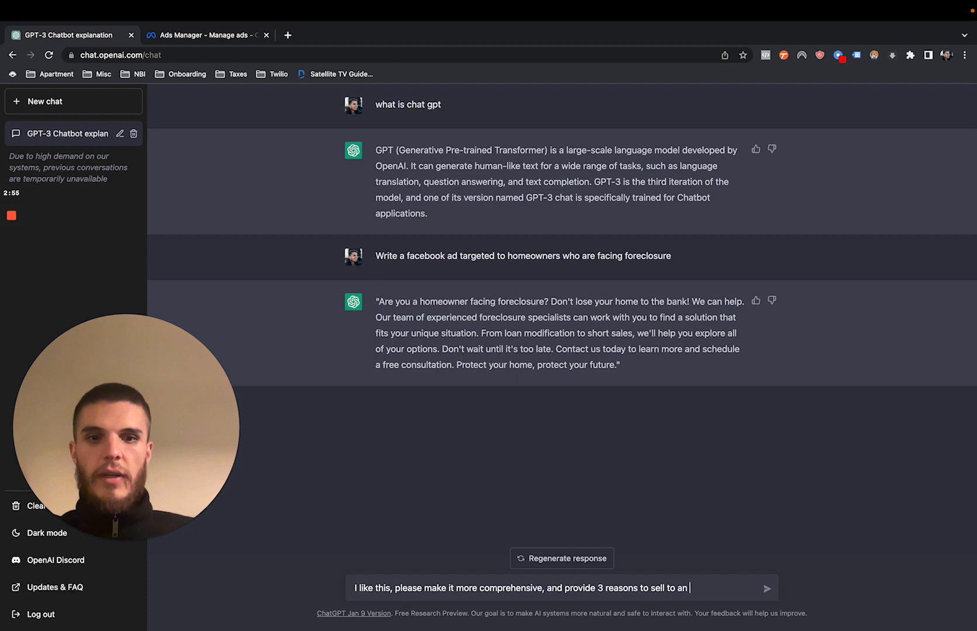
pyautogui.write('investor')
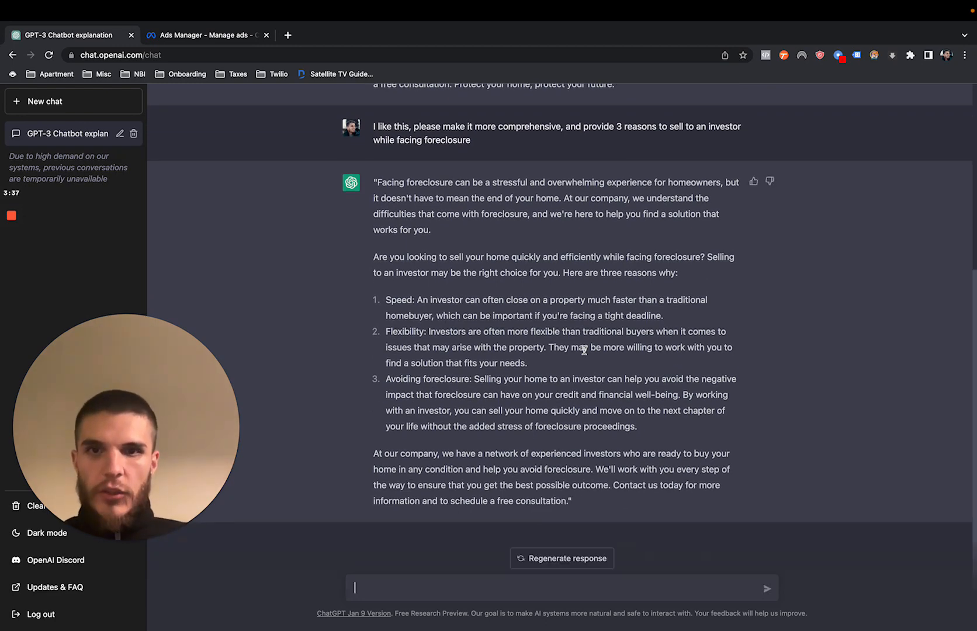
# Ask to add emojis for engagement, then select the emoji version of the ad.
pyautogui.write('Add')
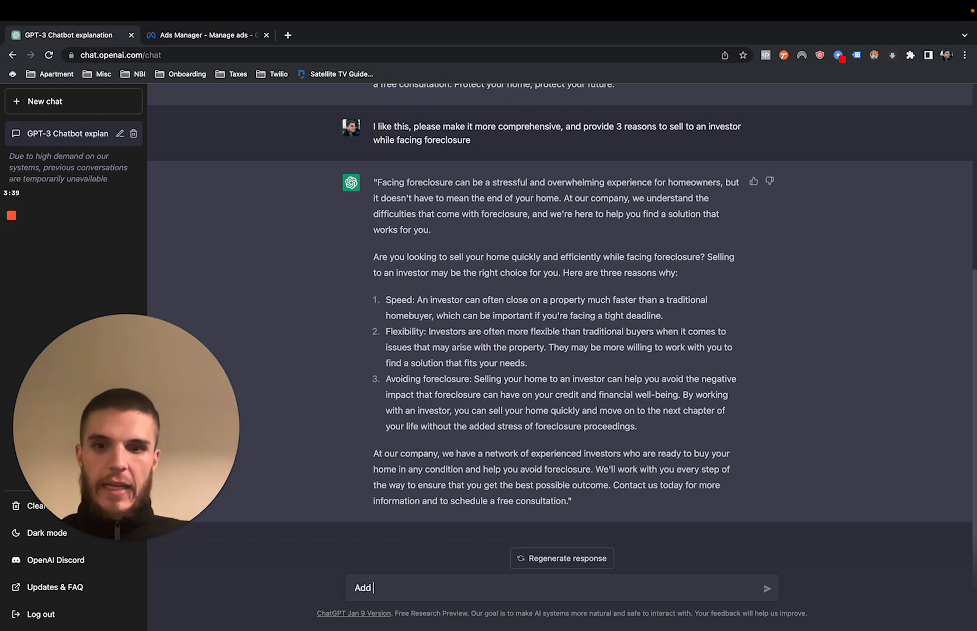
pyautogui.write('emojis')
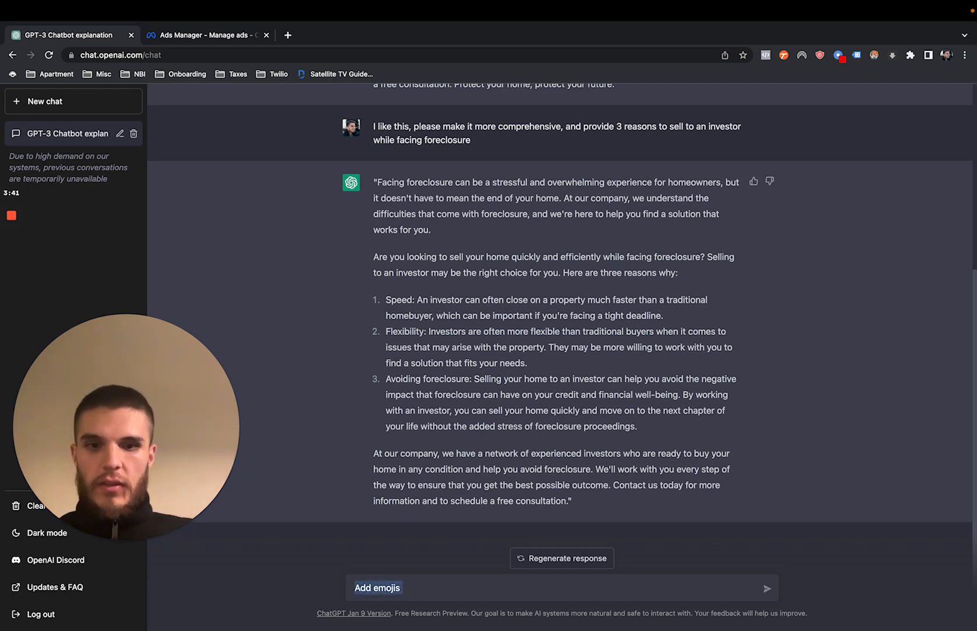
pyautogui.write('I like this, add em')
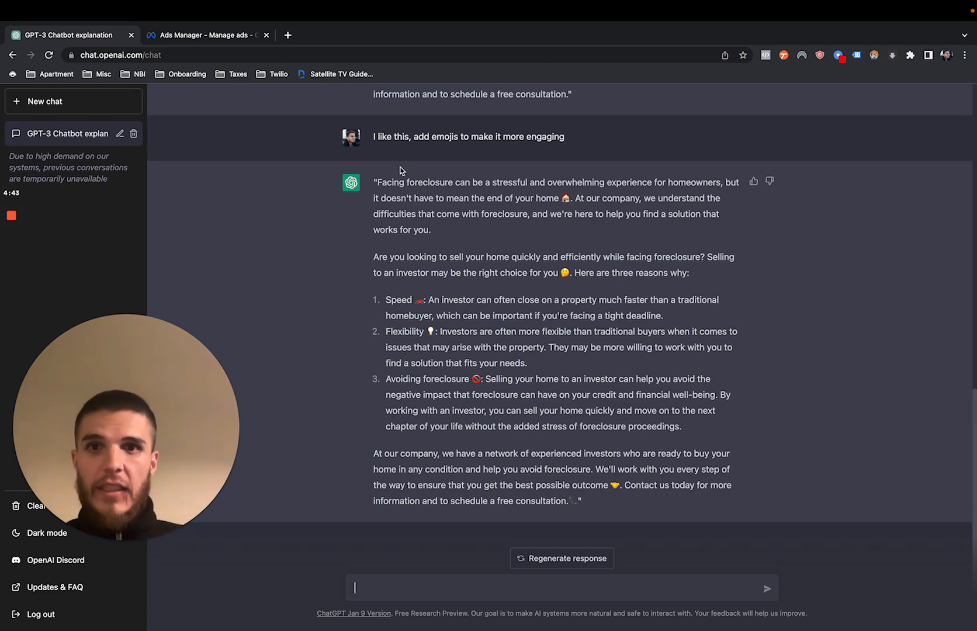
pyautogui.moveTo(373, 182); pyautogui.dragTo(543, 411)
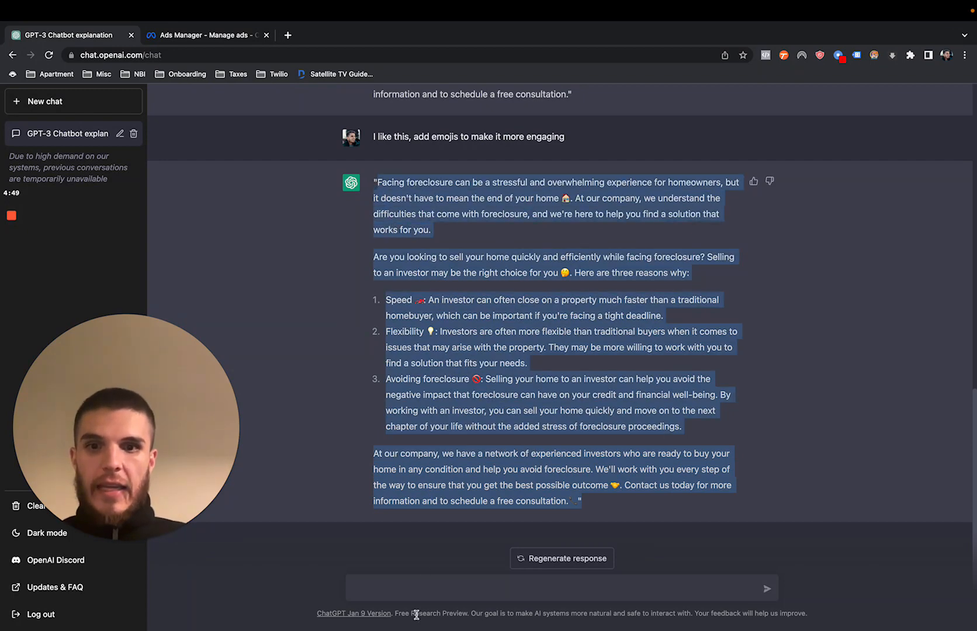
# Ask ChatGPT to end the ad with the call to action 'get your cash offer'.
pyautogui.write('A')
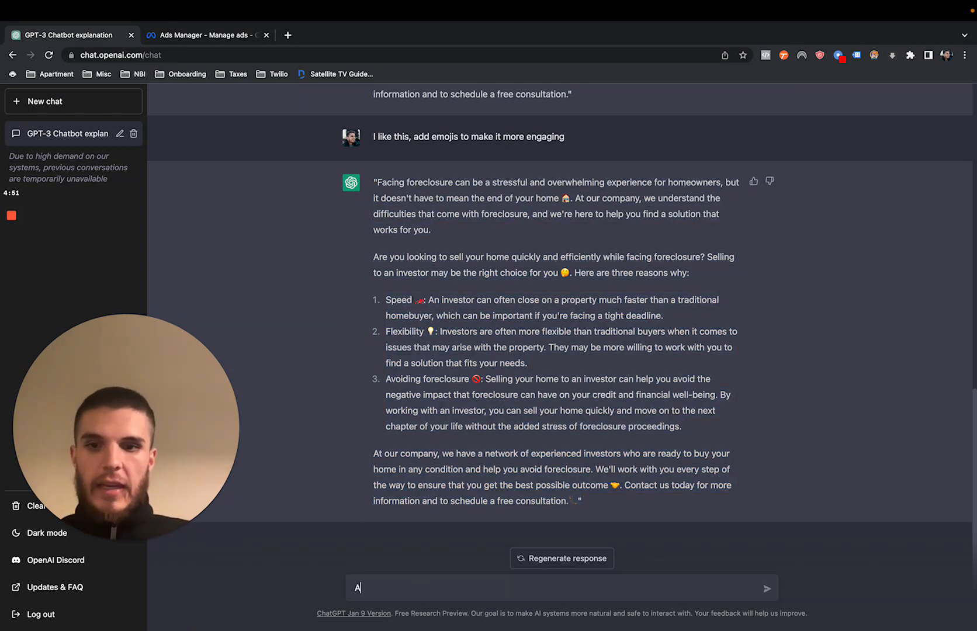
pyautogui.write('dd a call to action of')
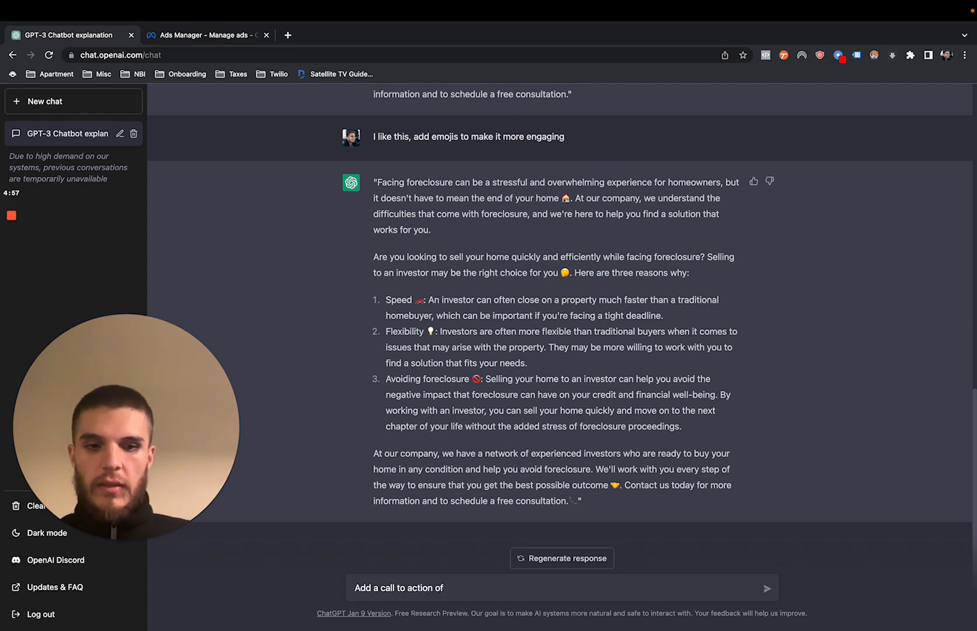
pyautogui.write('"sc')
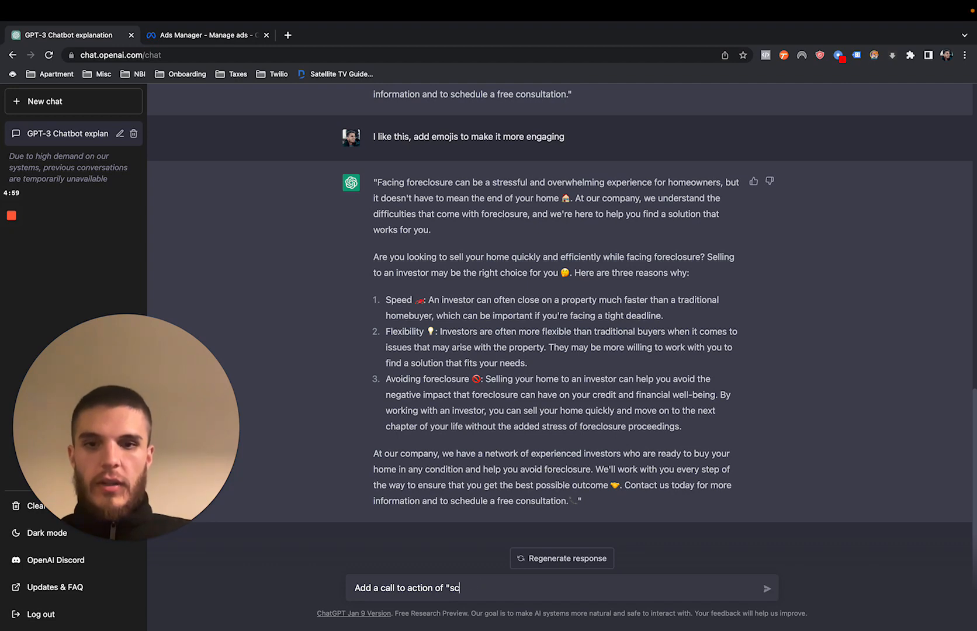
pyautogui.write('get your cash off')
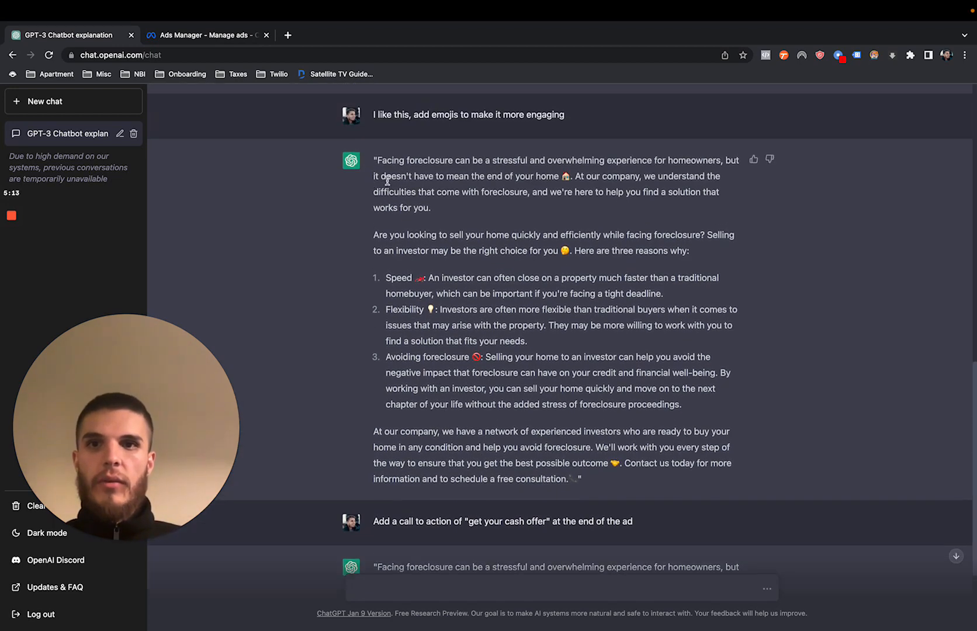
pyautogui.scroll(-3)
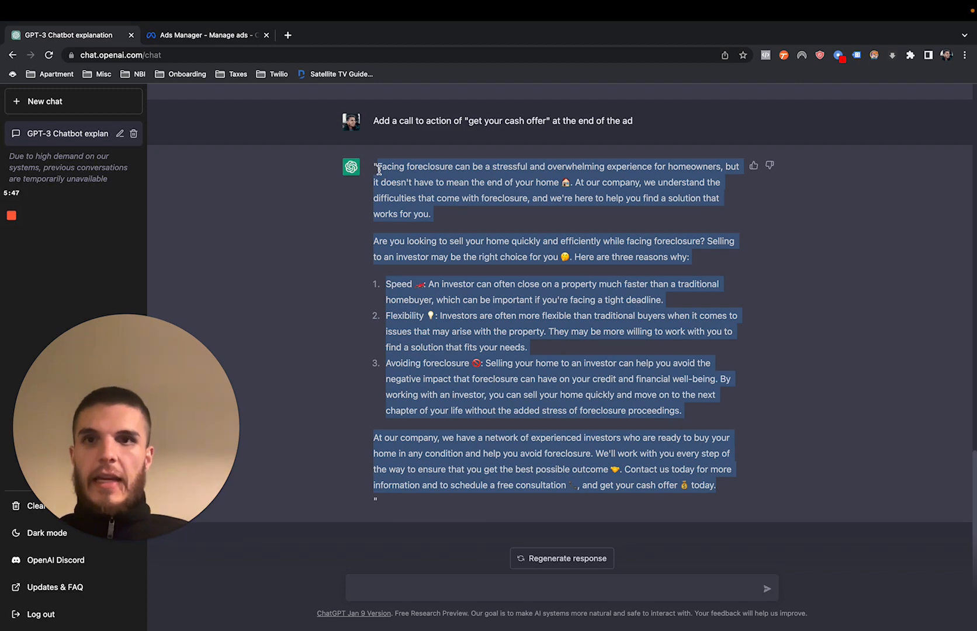
# Open the New Leads Ad in Ads Manager and scroll to its Primary text field.
pyautogui.click(208, 35)
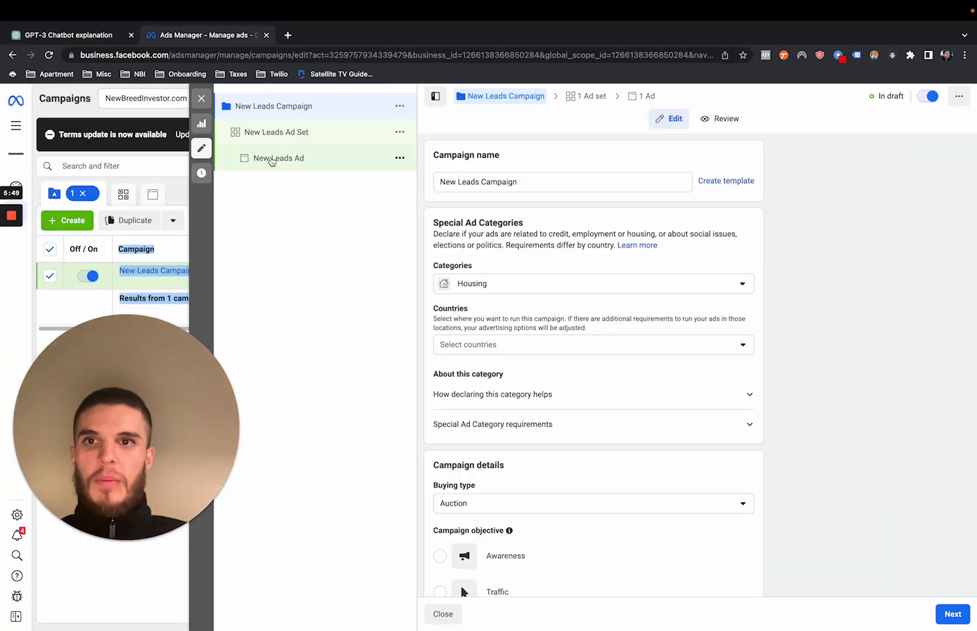
pyautogui.click(278, 158)
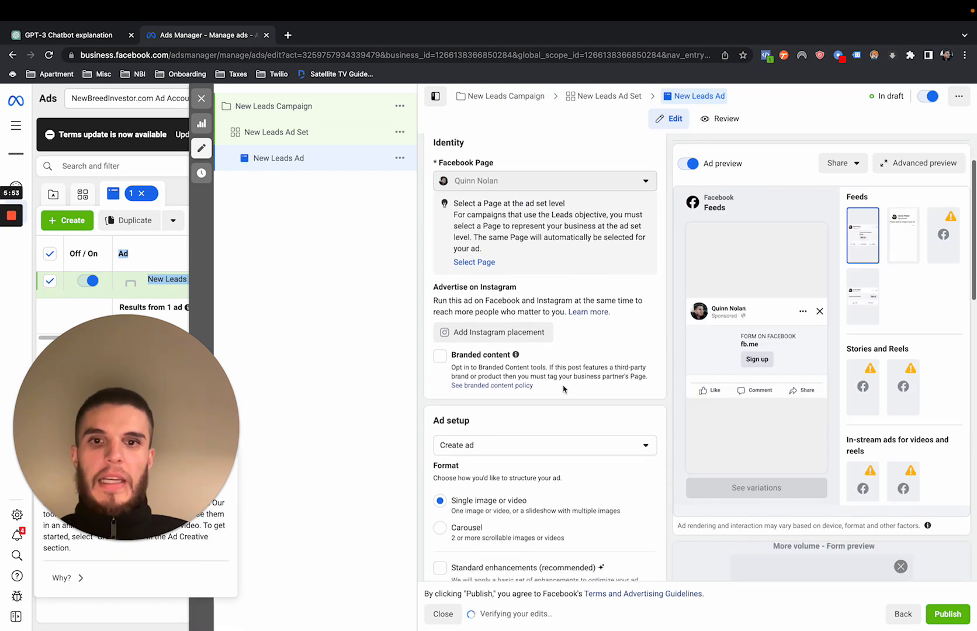
pyautogui.scroll(-3)
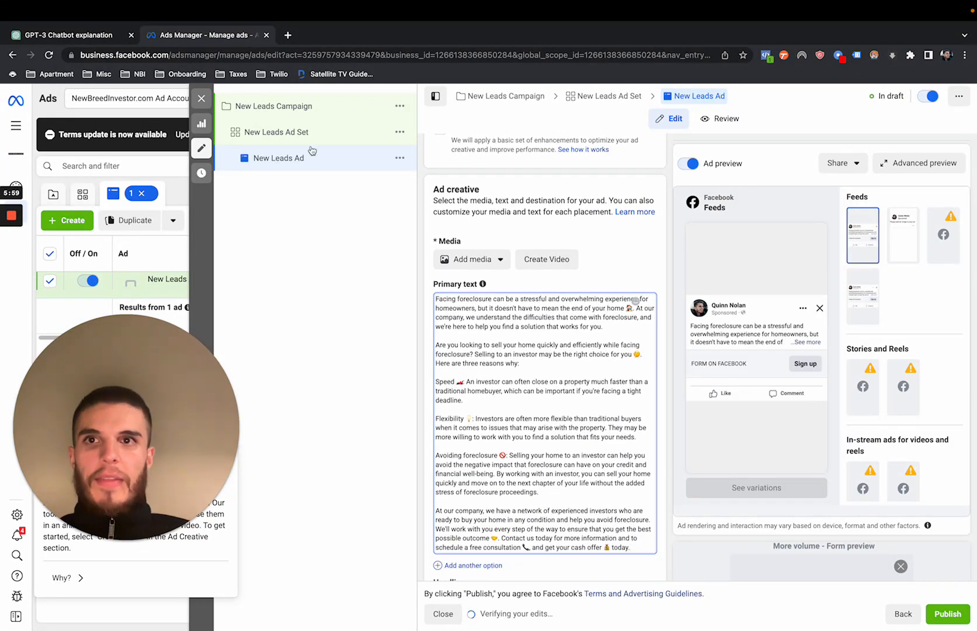
# Ask ChatGPT to 'Generate 5 facebook ad headlines based on the above'.
pyautogui.click(76, 35)
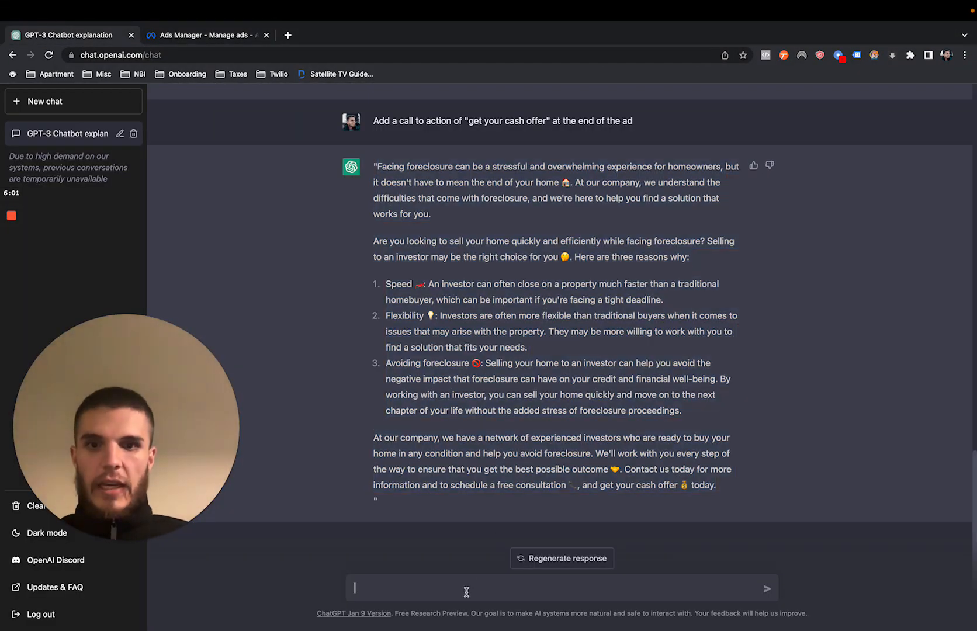
pyautogui.write('Generate')
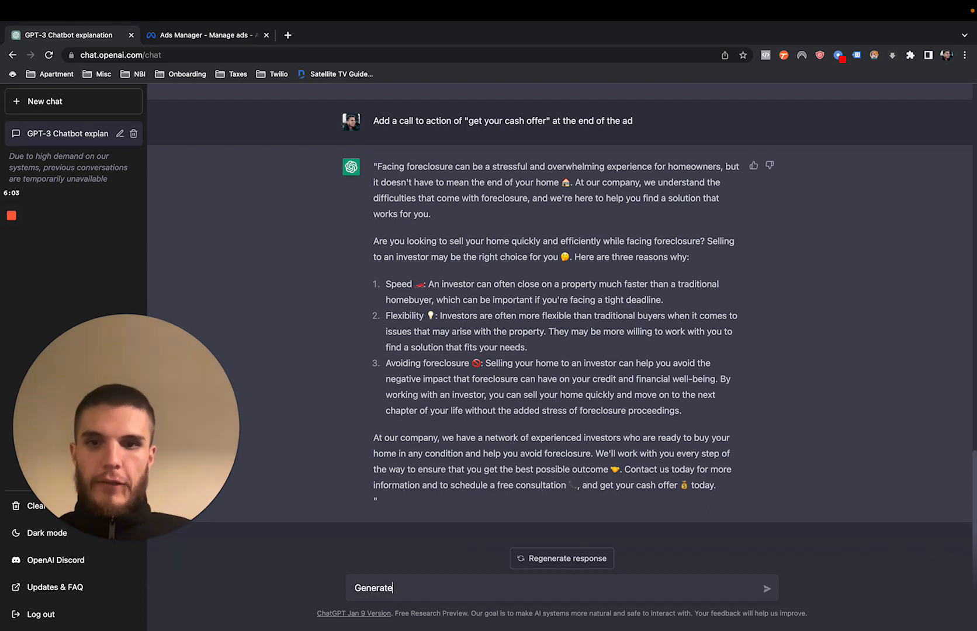
pyautogui.write('5 facebook ad headlines based on')
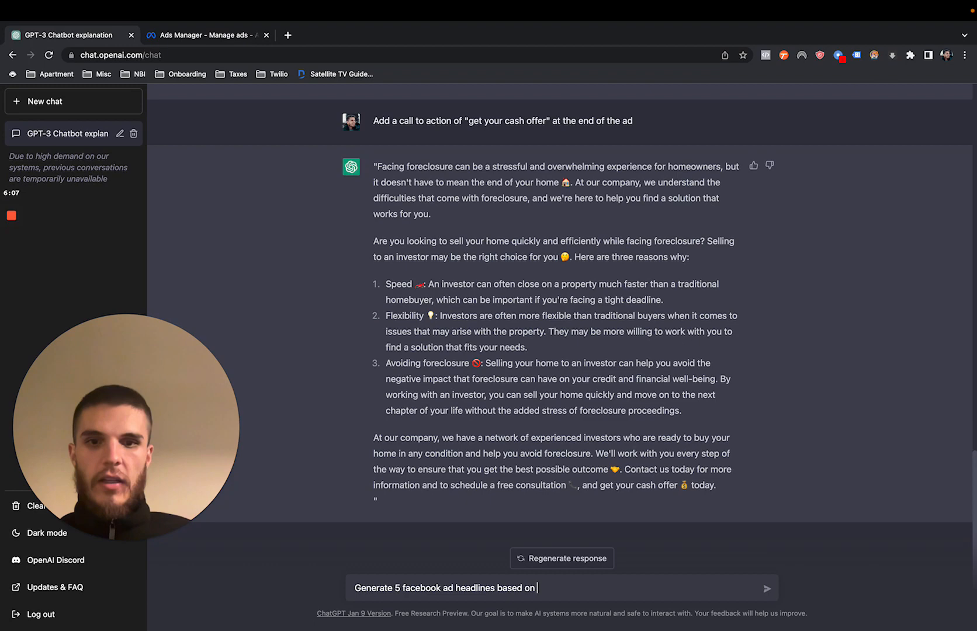
pyautogui.write('the above')
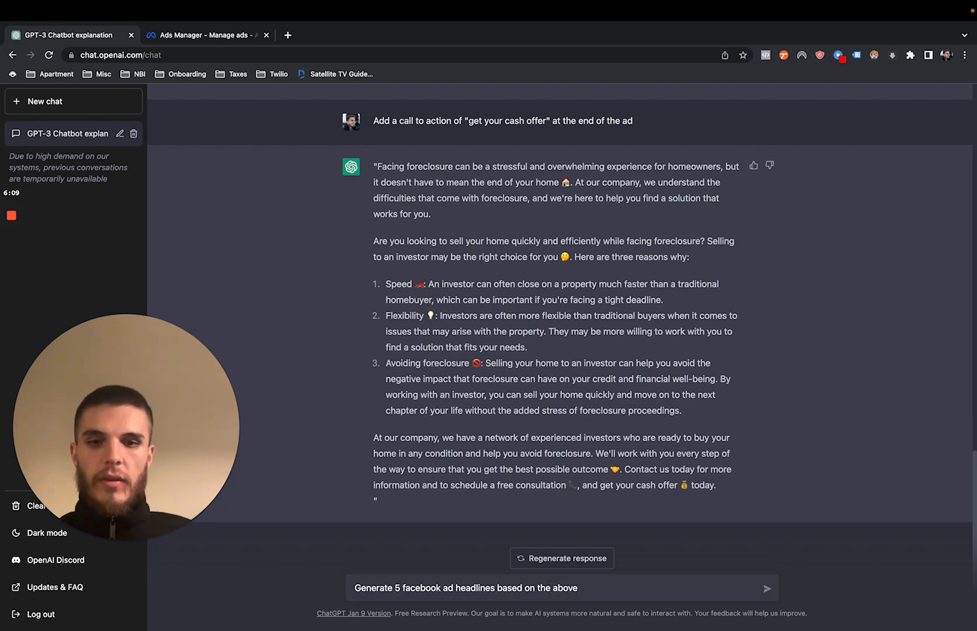
pyautogui.write('m')
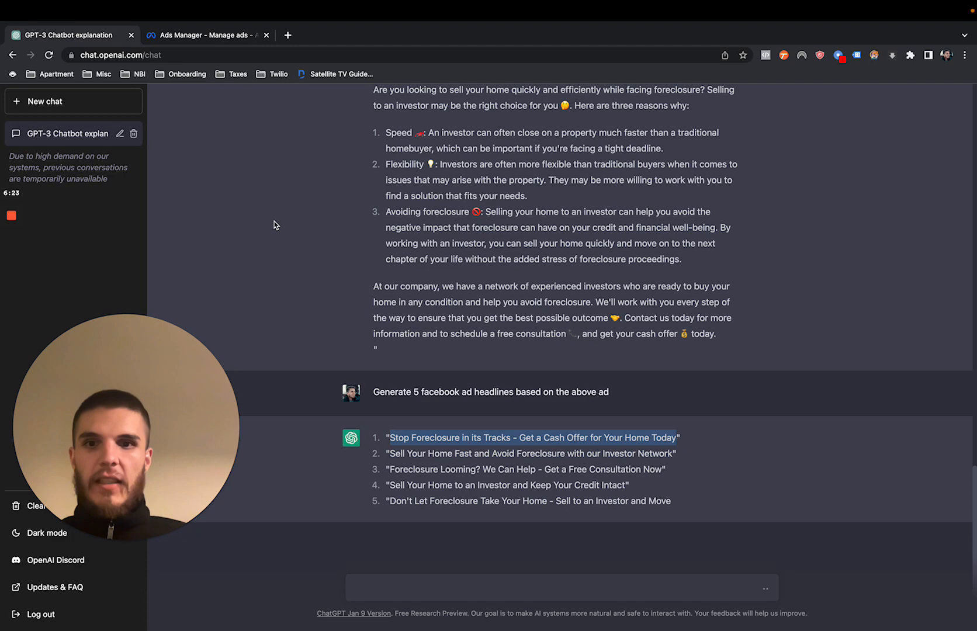
pyautogui.click(205, 35)
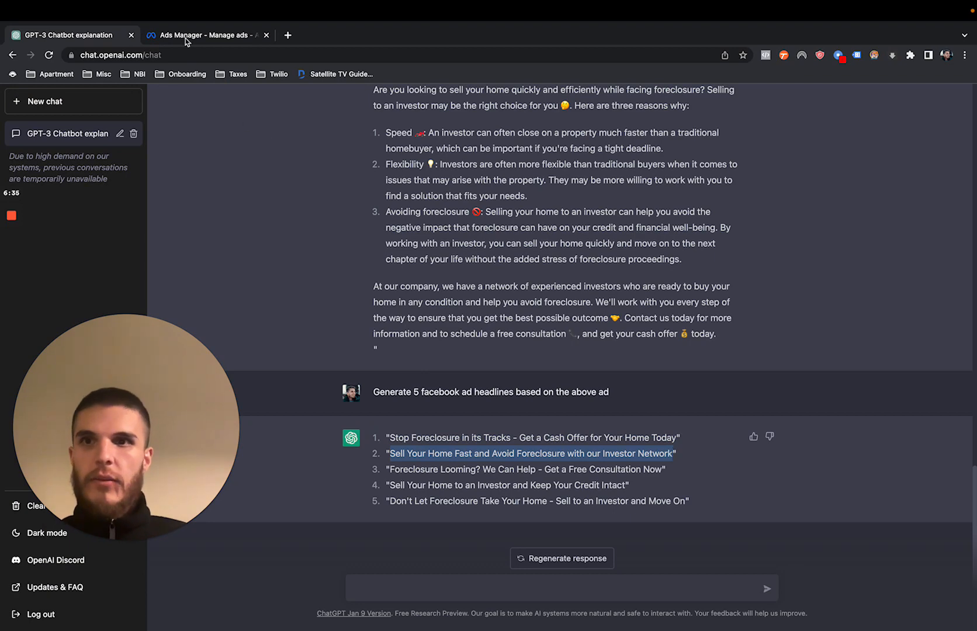
# Add the second ChatGPT headline in Ads Manager, then return to ChatGPT.
pyautogui.click(202, 35)
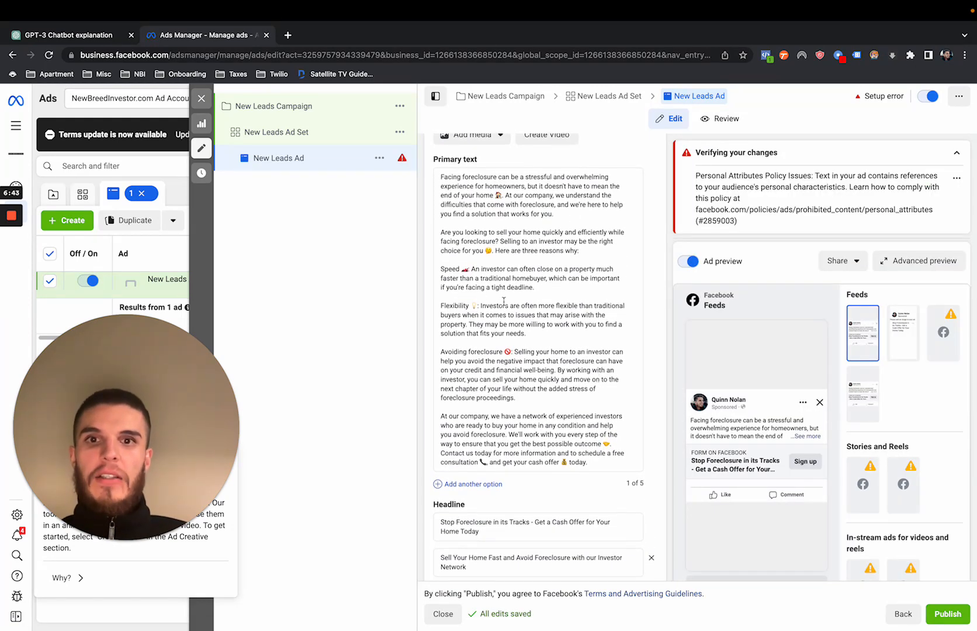
pyautogui.click(76, 35)
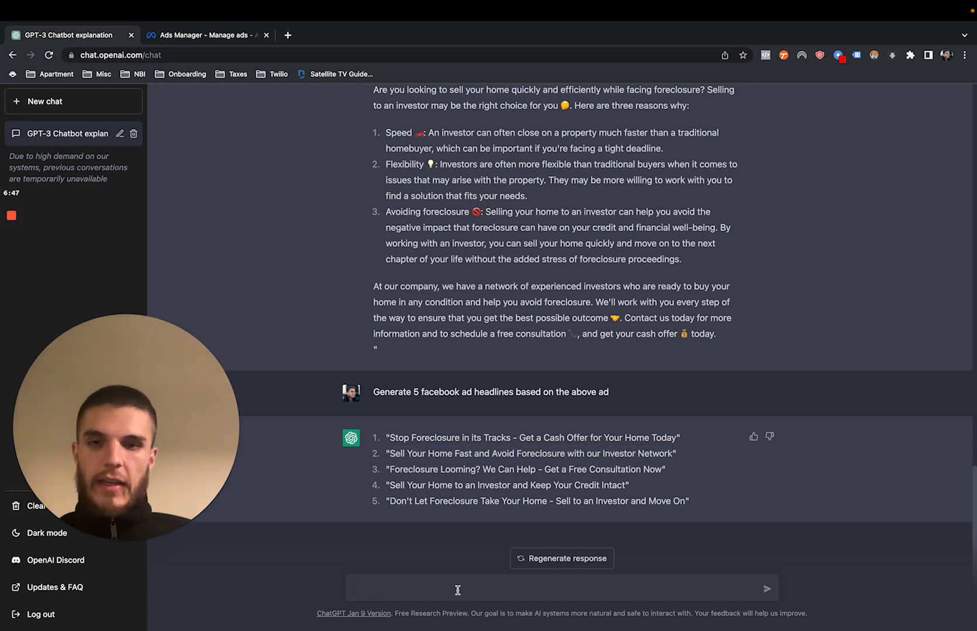
# Ask ChatGPT for 10 reasons to sell to an investor vs with an agent.
pyautogui.write('W')
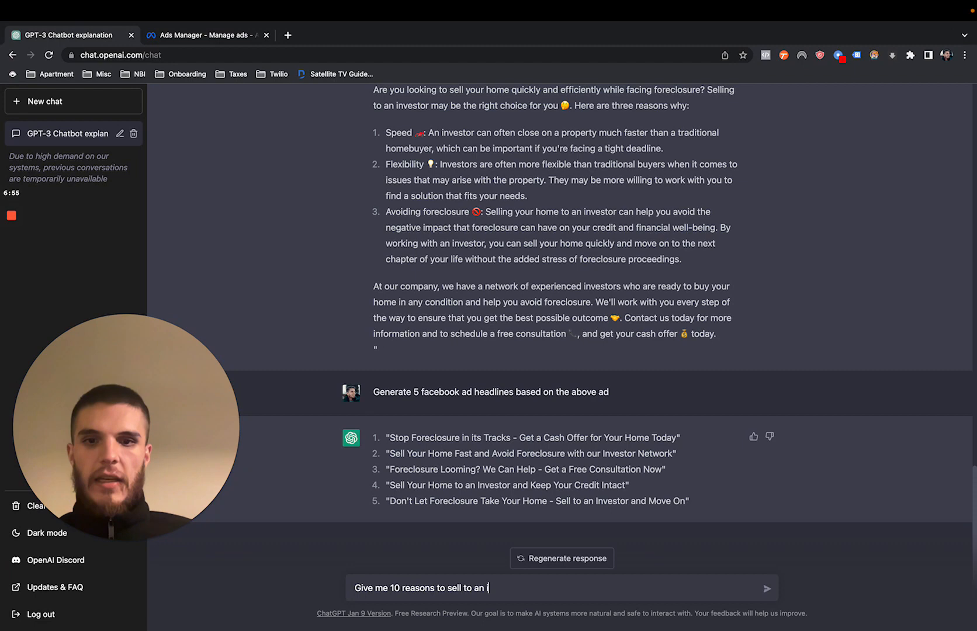
pyautogui.write('investor vs wit')
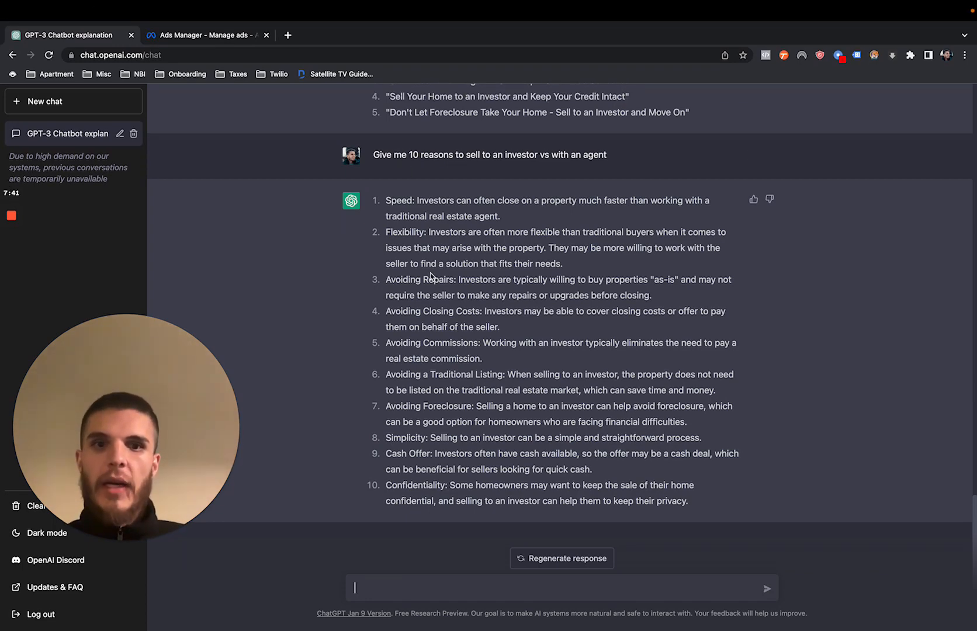
pyautogui.moveTo(535, 484)
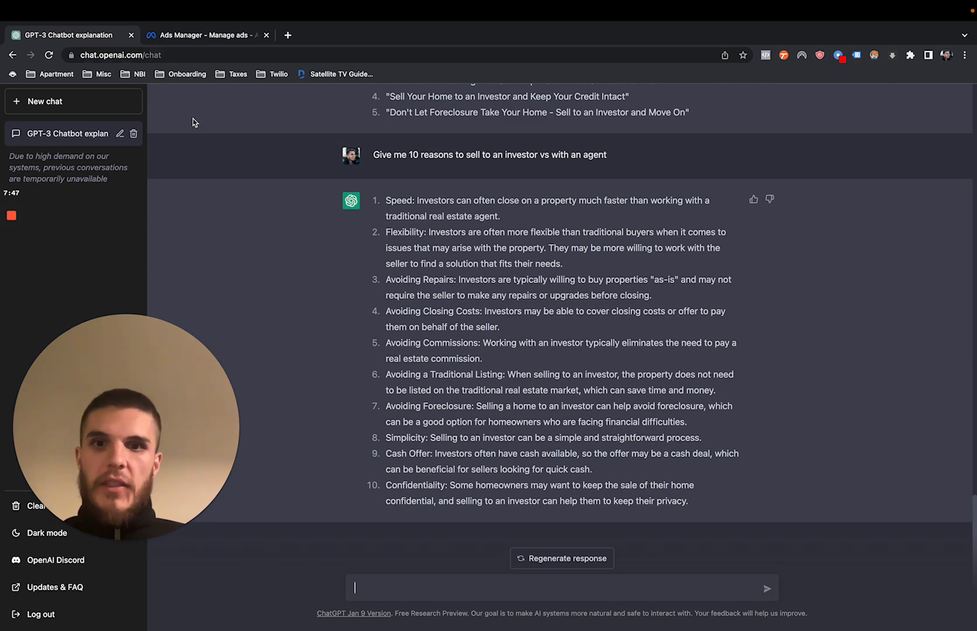
pyautogui.click(202, 35)
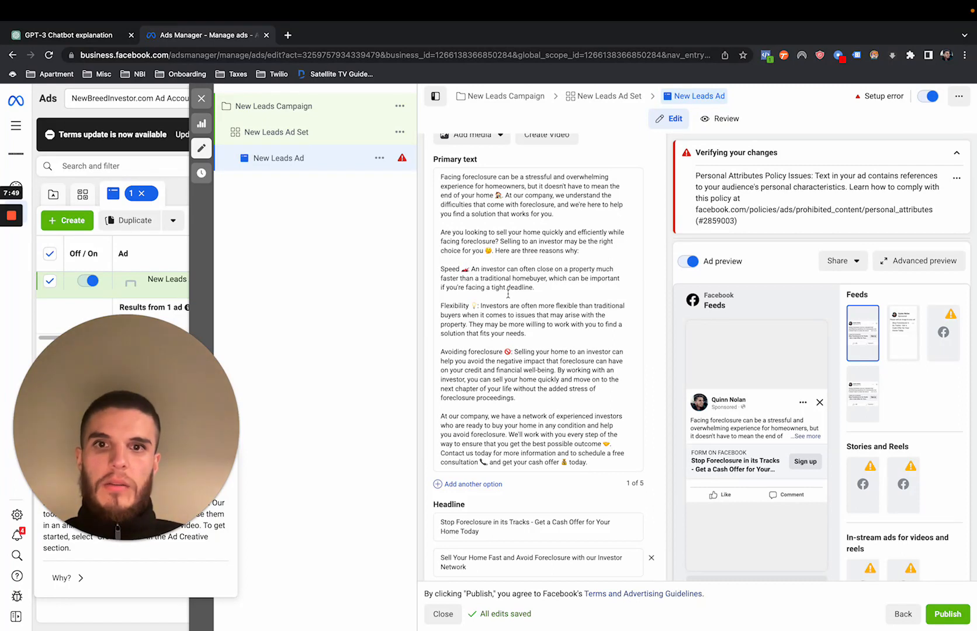
pyautogui.scroll(-3)
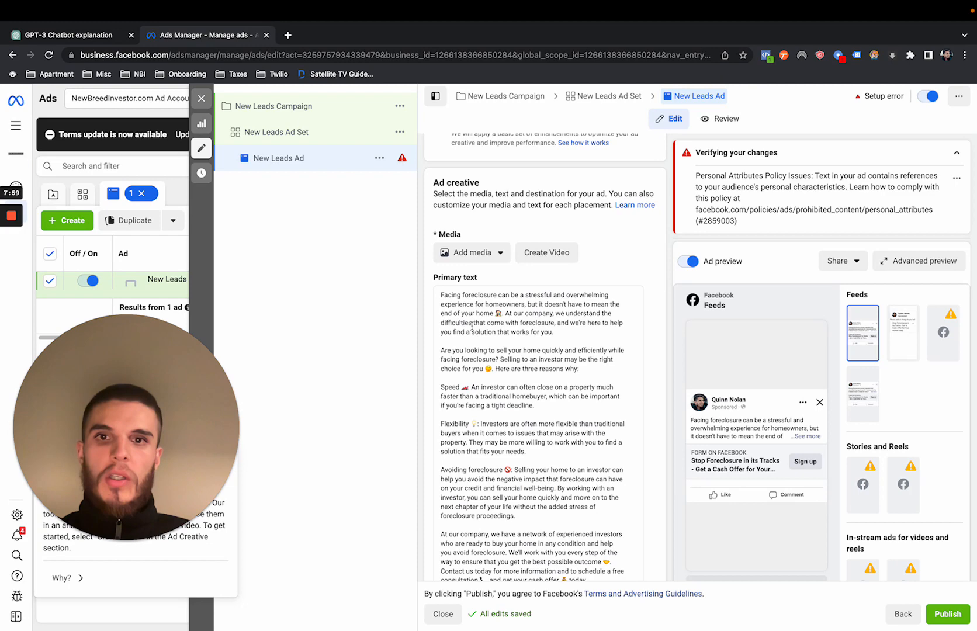
pyautogui.scroll(-3)
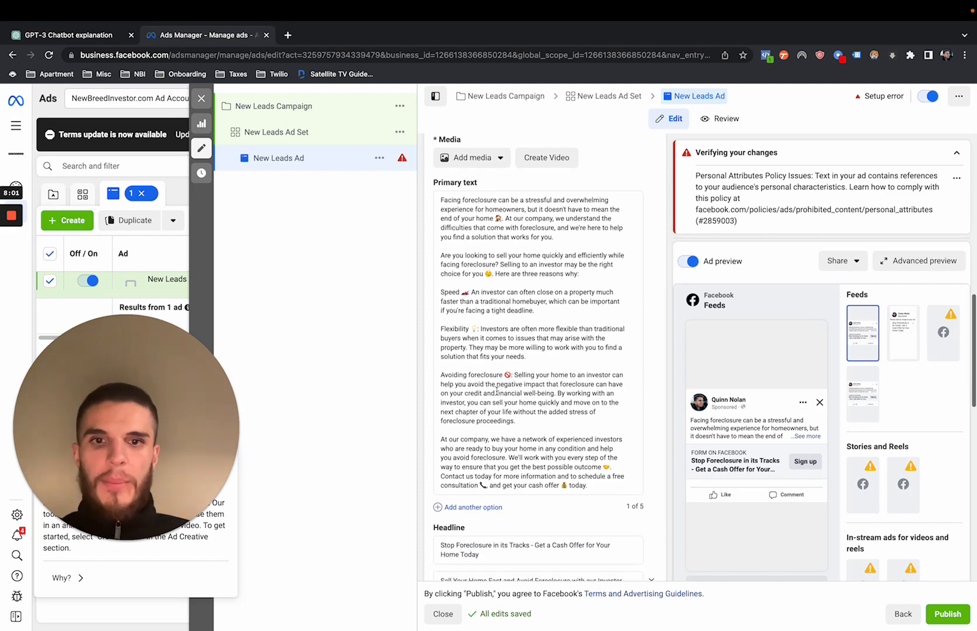
pyautogui.click(73, 35)
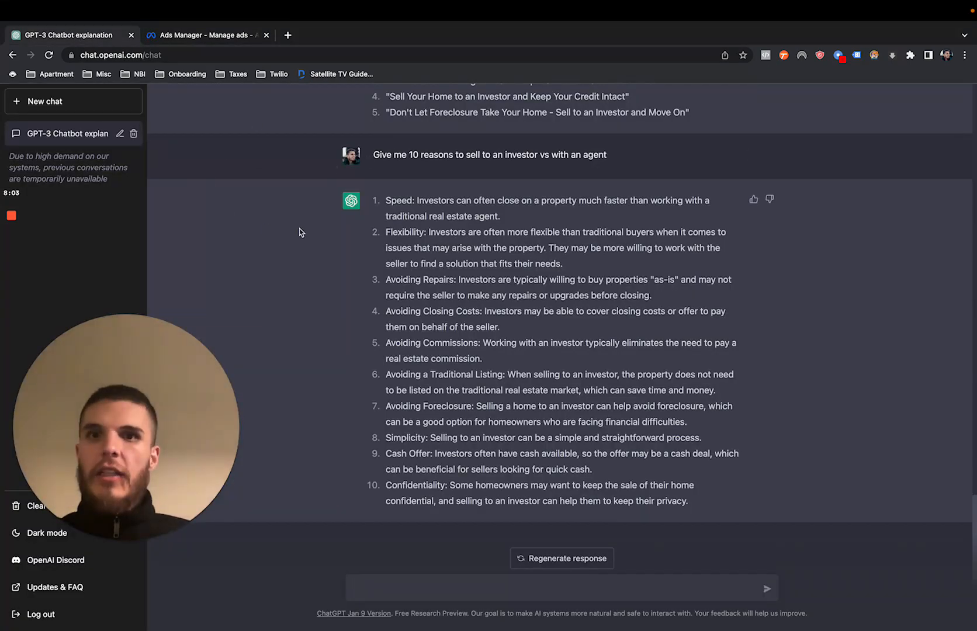